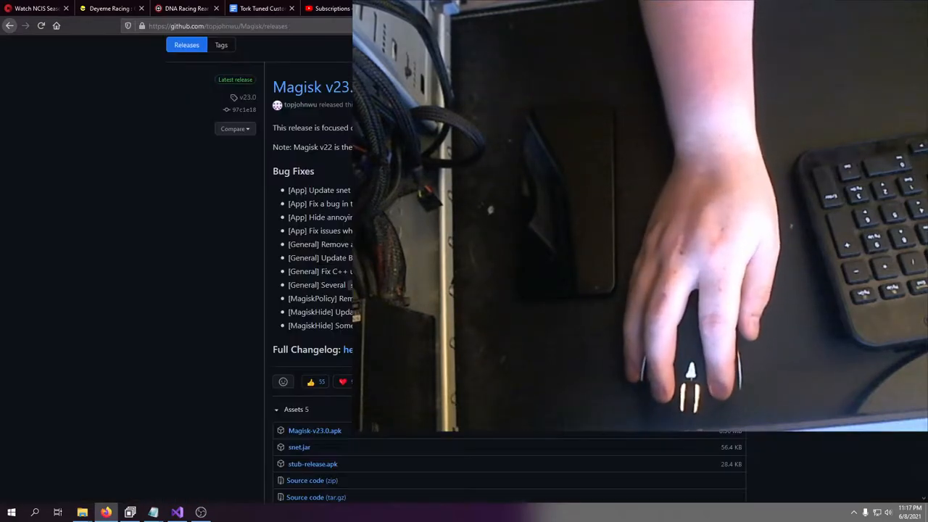
Download Magisk-v23.0.apk from the GitHub release assets into Downloads.
{"action": "left_click", "coordinate": [315, 429]}
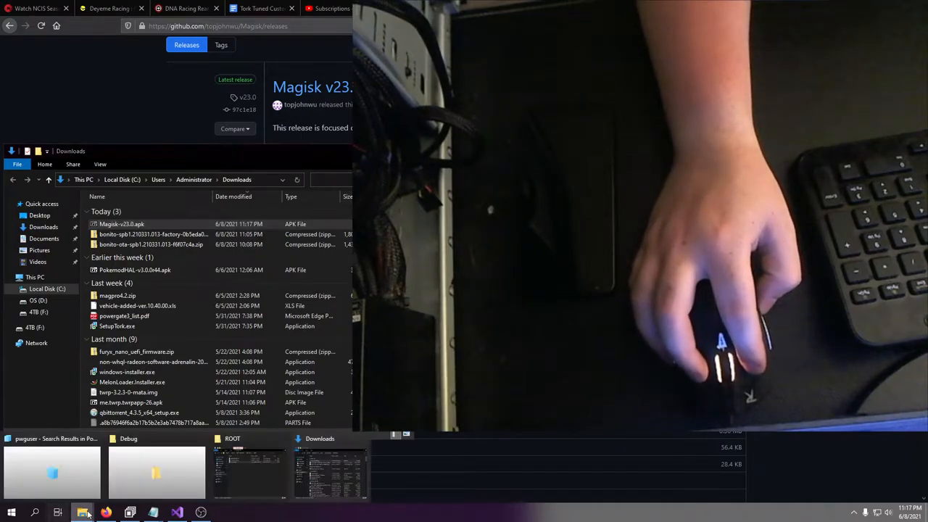
Switch to the Downloads window via Task View to move Magisk-v23.0.apk into the working folder.
{"action": "left_click", "coordinate": [58, 513]}
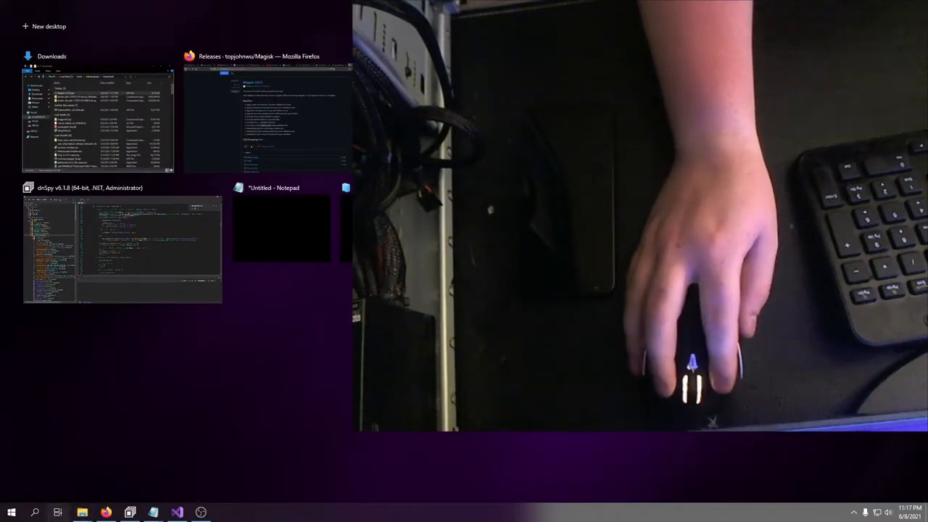
{"action": "scroll", "scroll_direction": "down", "scroll_amount": 3}
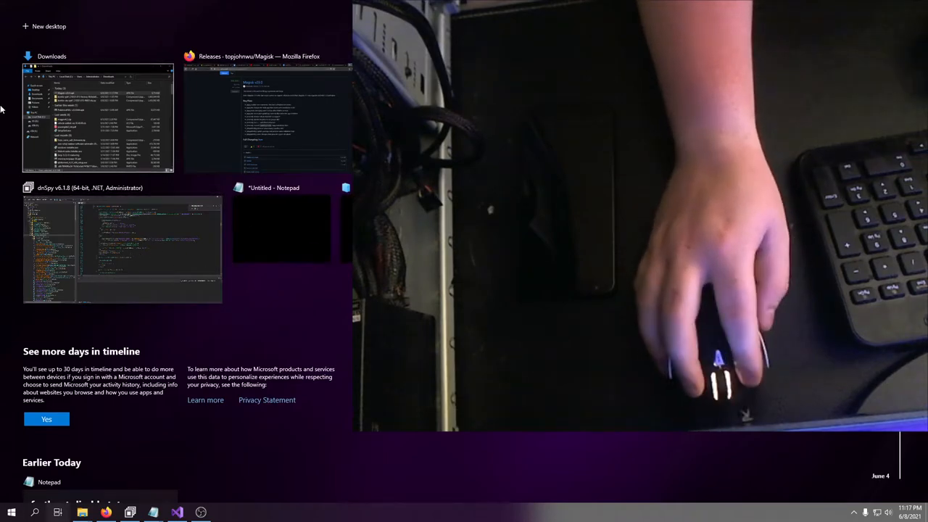
{"action": "left_click", "coordinate": [98, 118]}
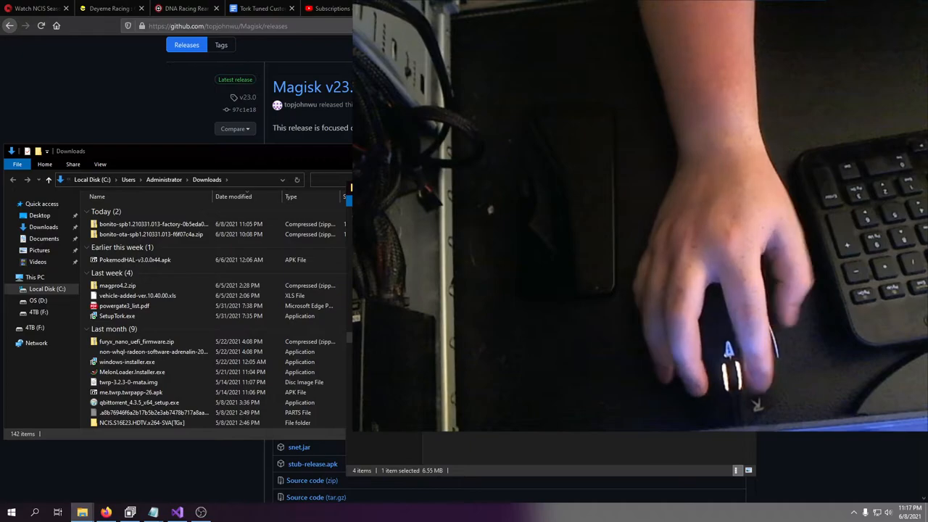
Open the bramble factory image zip with 7-Zip > Open archive from its context menu.
{"action": "left_click", "coordinate": [152, 223]}
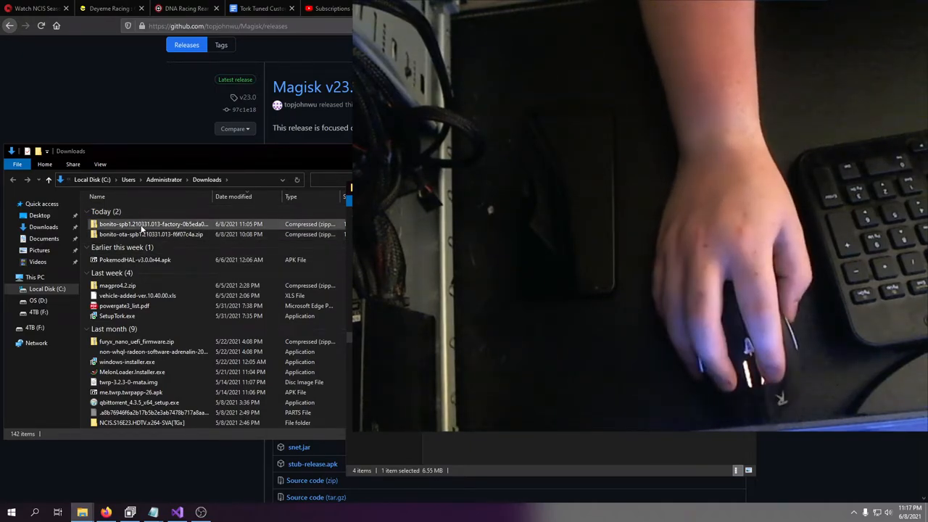
{"action": "right_click", "coordinate": [152, 223]}
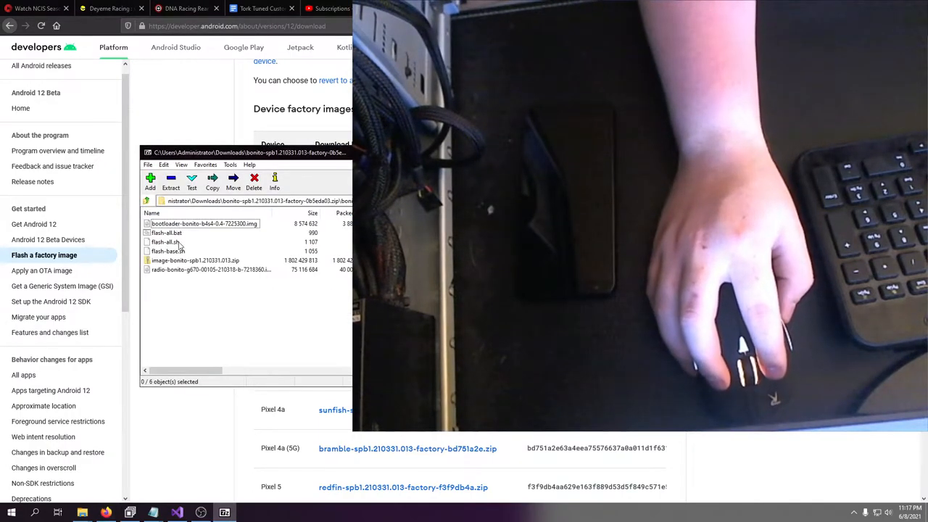
Enter the inner image-bramble archive and select boot.img and vbmeta.img for extraction.
{"action": "double_click", "coordinate": [194, 260]}
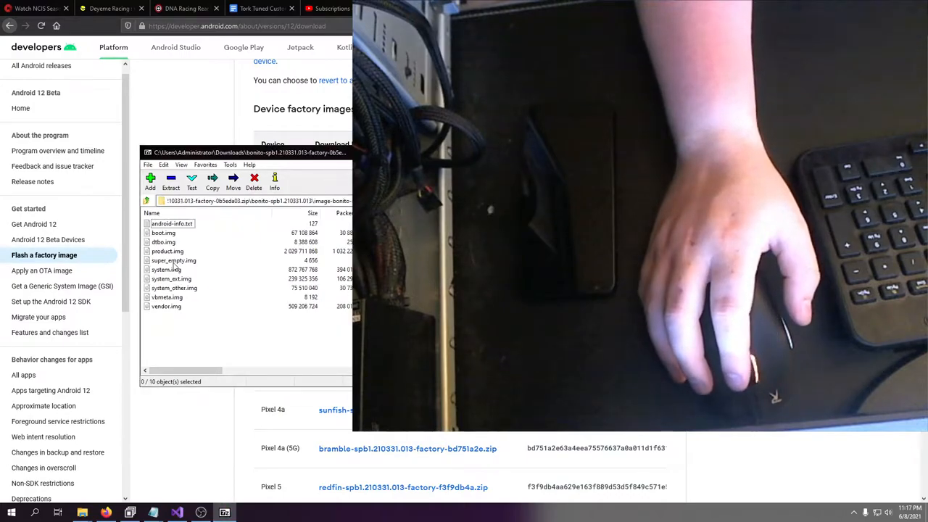
{"action": "left_click", "coordinate": [162, 232]}
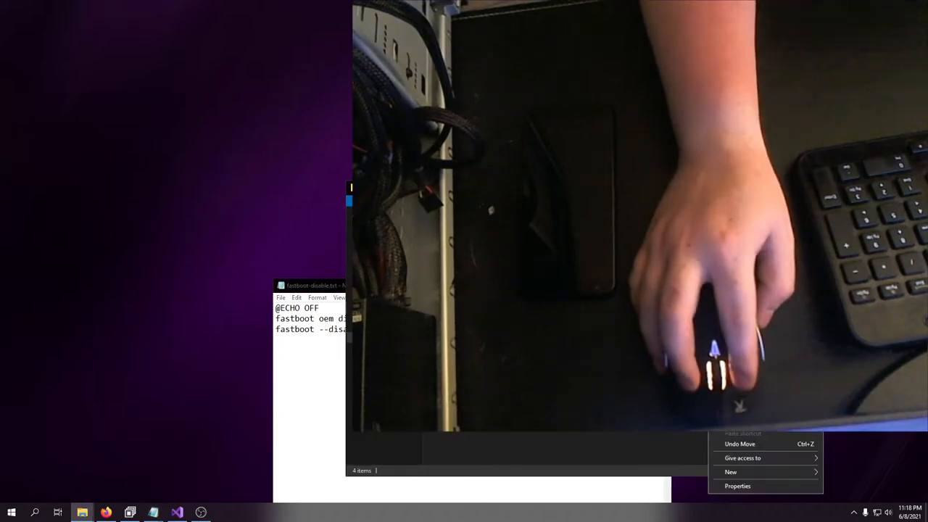
Create a new empty Text Document in the working folder and select all of the fastboot script text.
{"action": "left_click", "coordinate": [730, 473]}
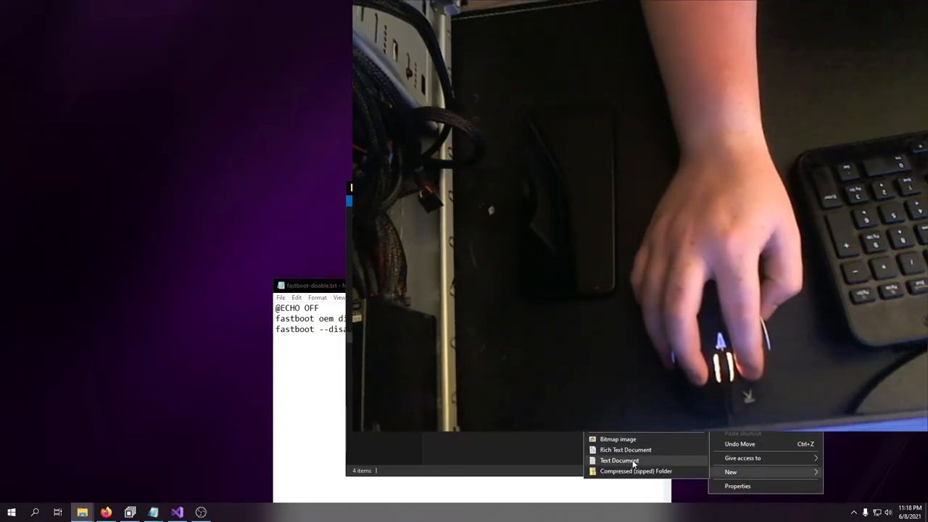
{"action": "left_click", "coordinate": [619, 461]}
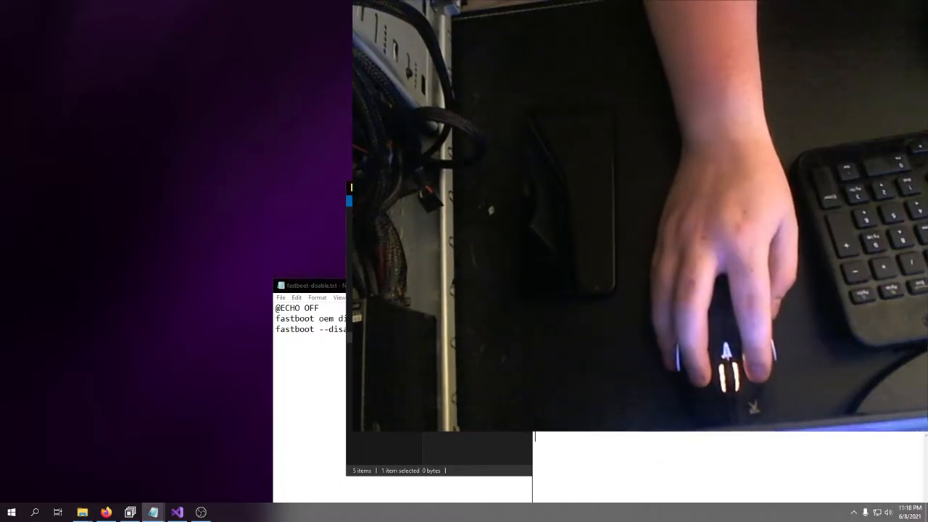
{"action": "key", "text": "ctrl+a"}
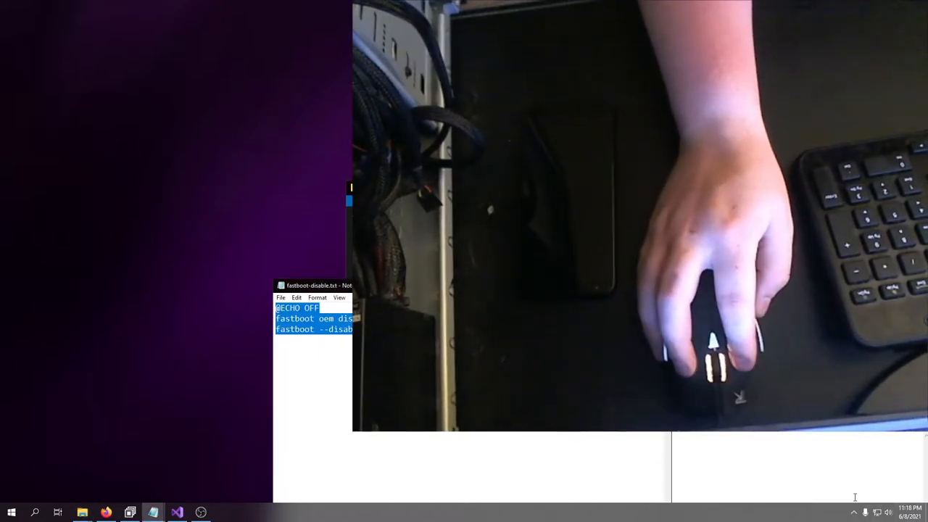